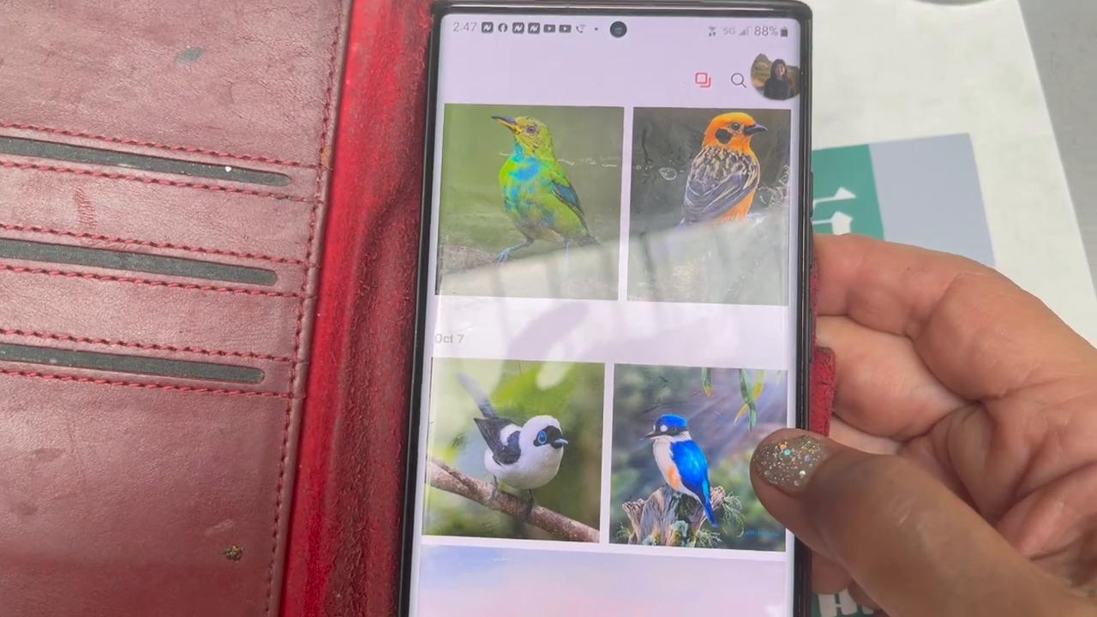
{"action": "scroll", "scroll_direction": "down", "scroll_amount": 3}
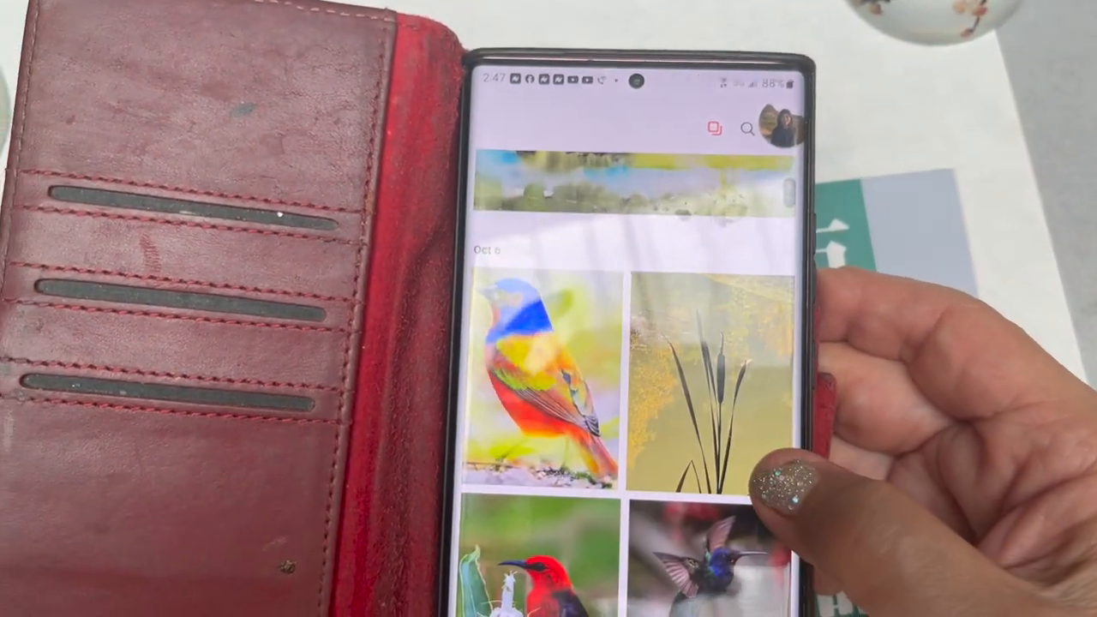